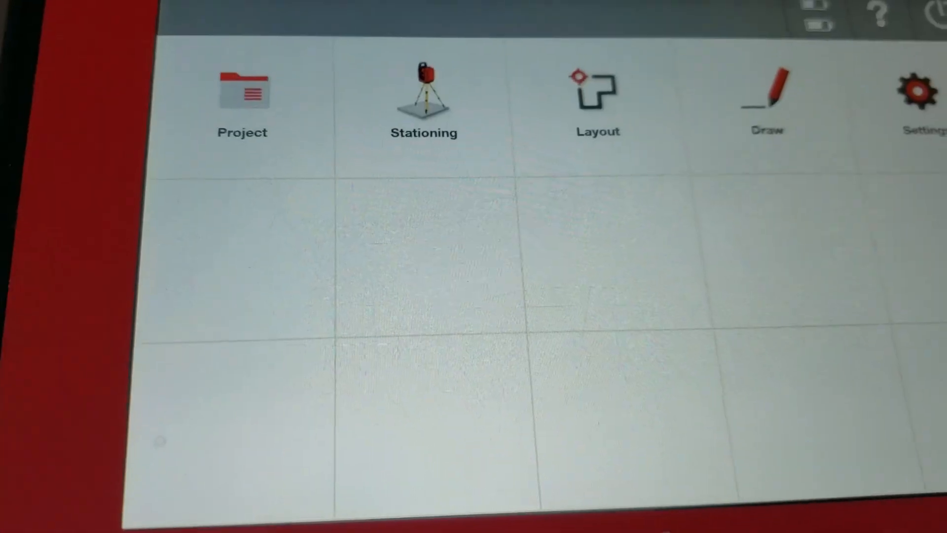
# Begin setting up the instrument station from the Stationing tile.
pyautogui.click(423, 96)
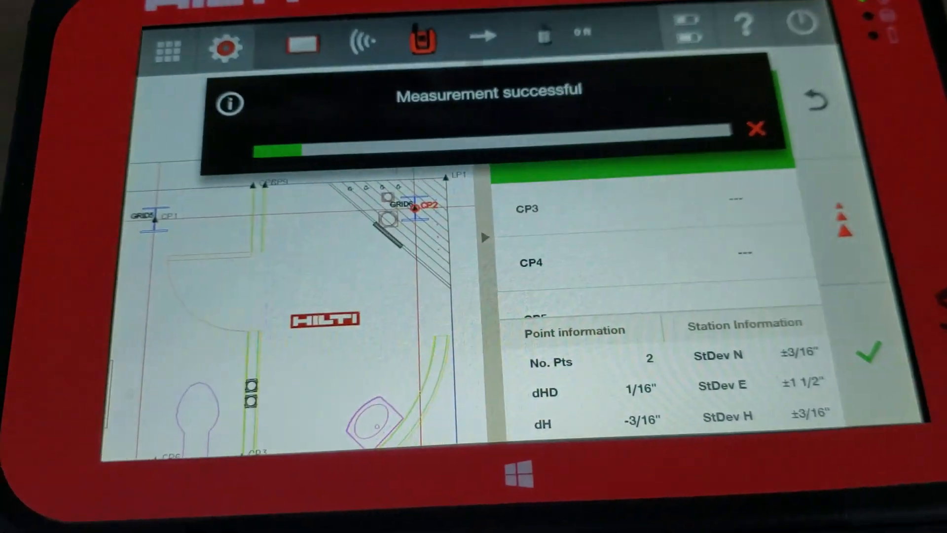
# Accept the station computed from control points CP1 and CP2.
pyautogui.click(756, 131)
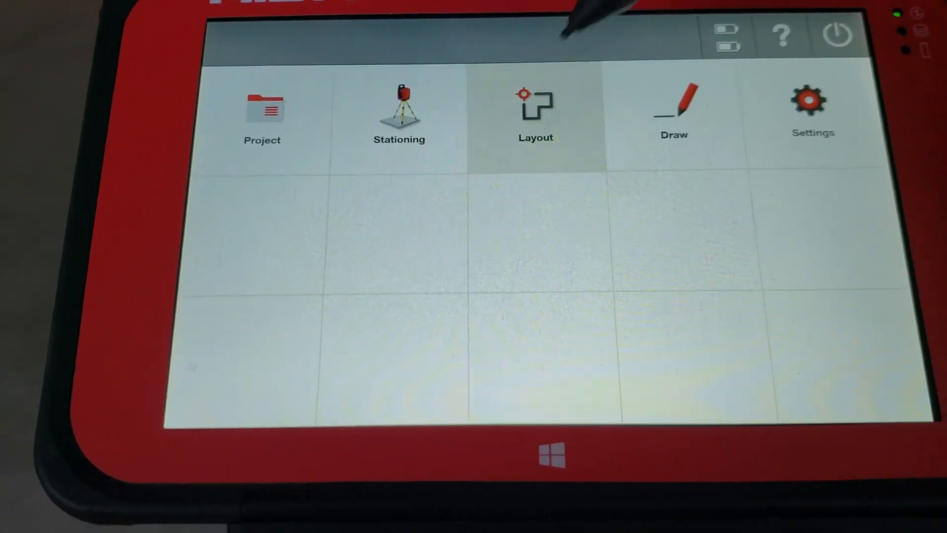
# Enter Layout mode on the floor plan with its layout and control points.
pyautogui.click(534, 112)
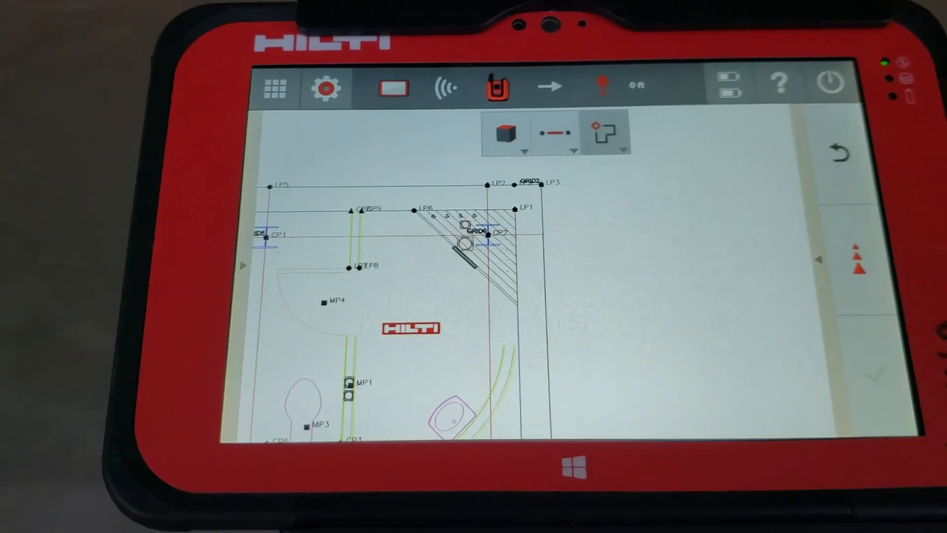